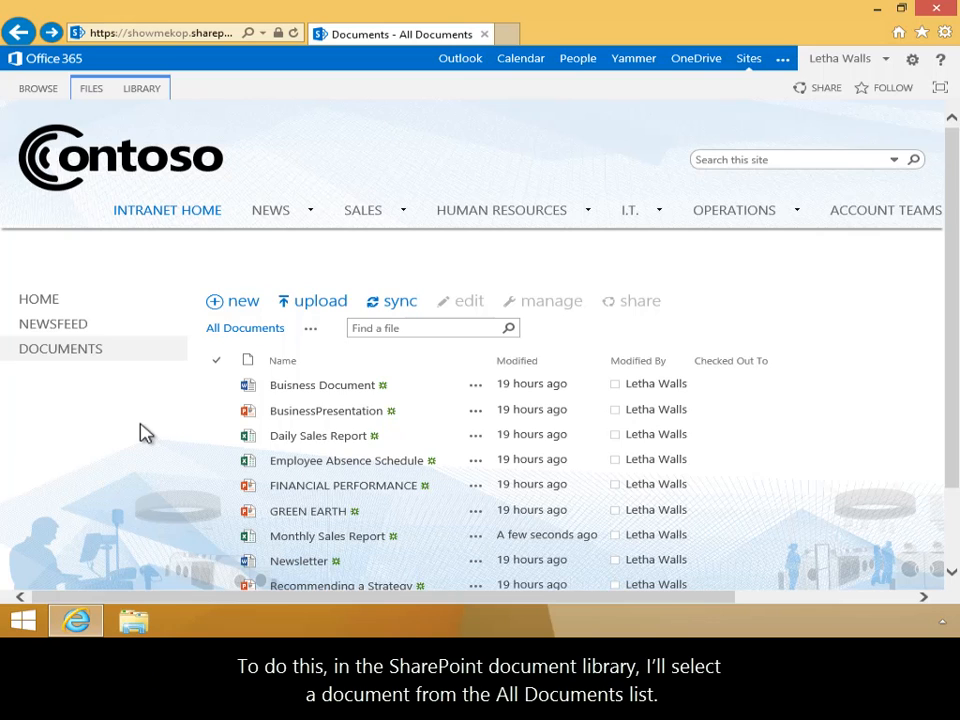
mouse_move(192, 452)
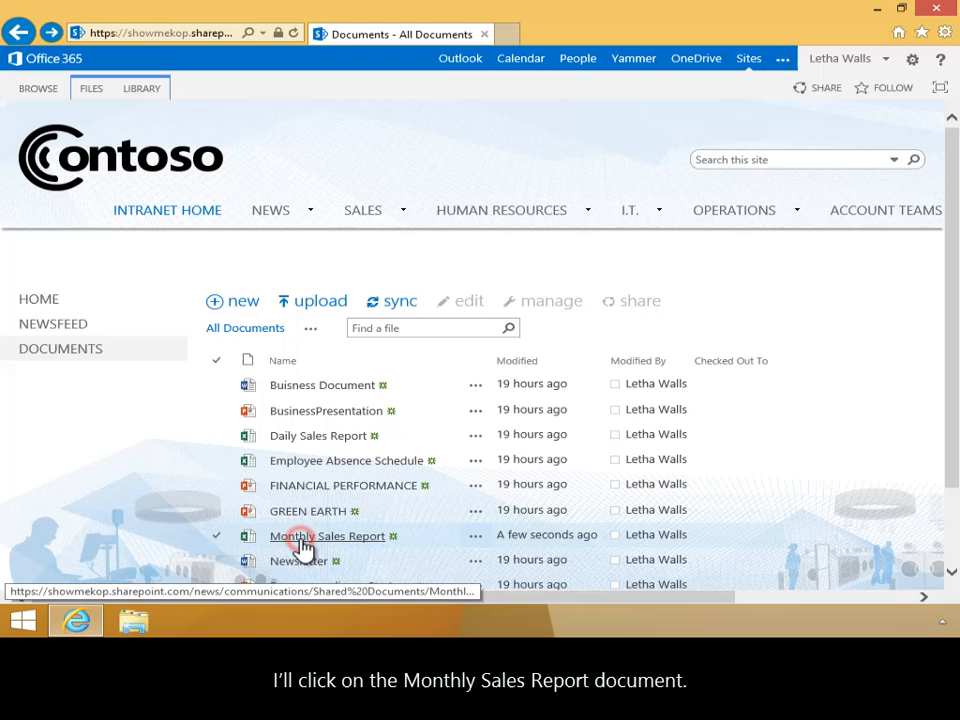
- Open the Monthly Sales Report workbook from the All Documents library
left_click(328, 536)
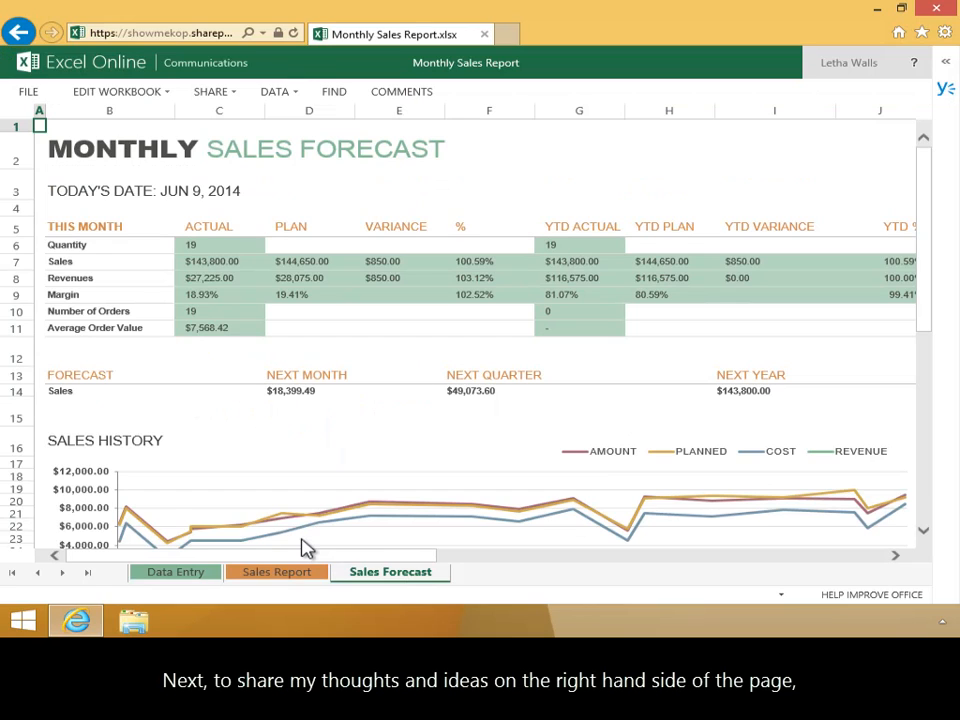
mouse_move(560, 390)
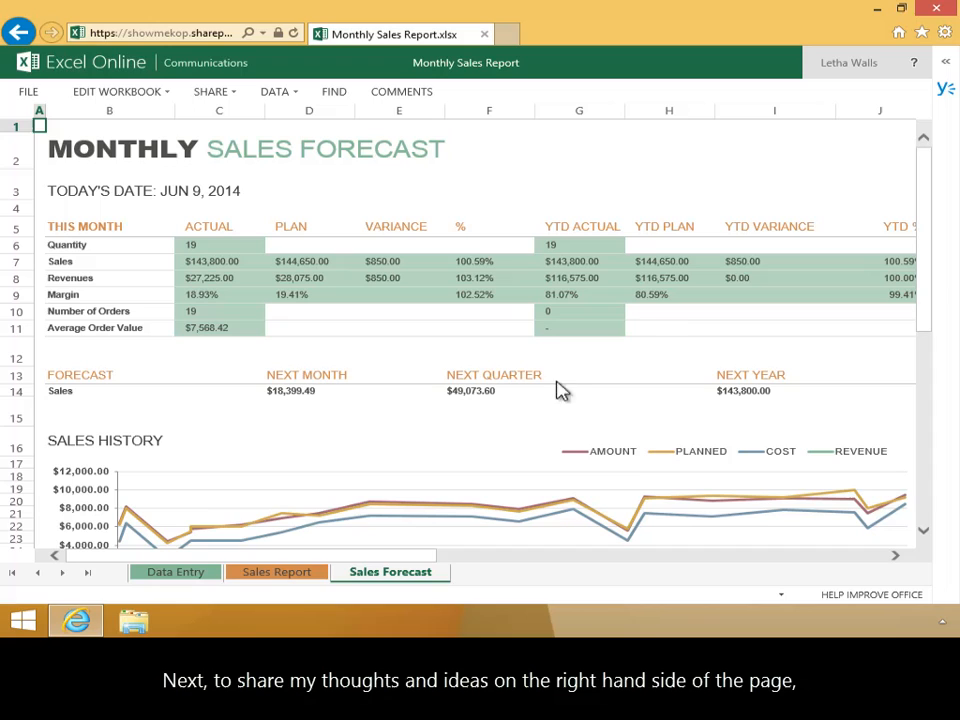
- Expand the collapsed Yammer pane beside the Sales Forecast sheet
left_click(944, 90)
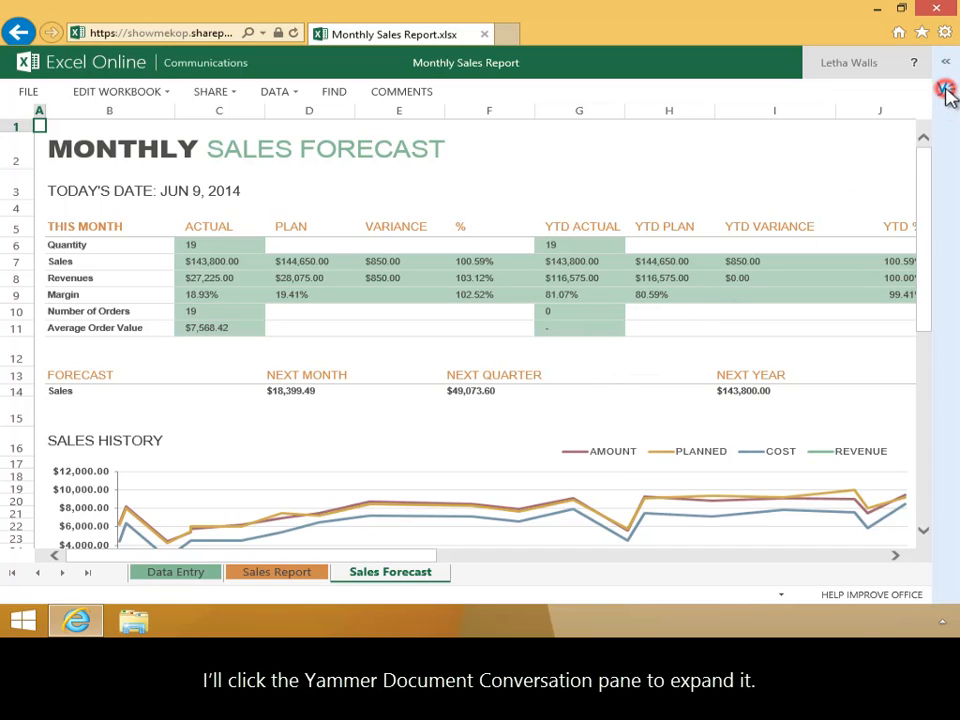
- Draft the update 'Hi team this ... you to use for the monthly report' in the conversation pane
left_click(944, 90)
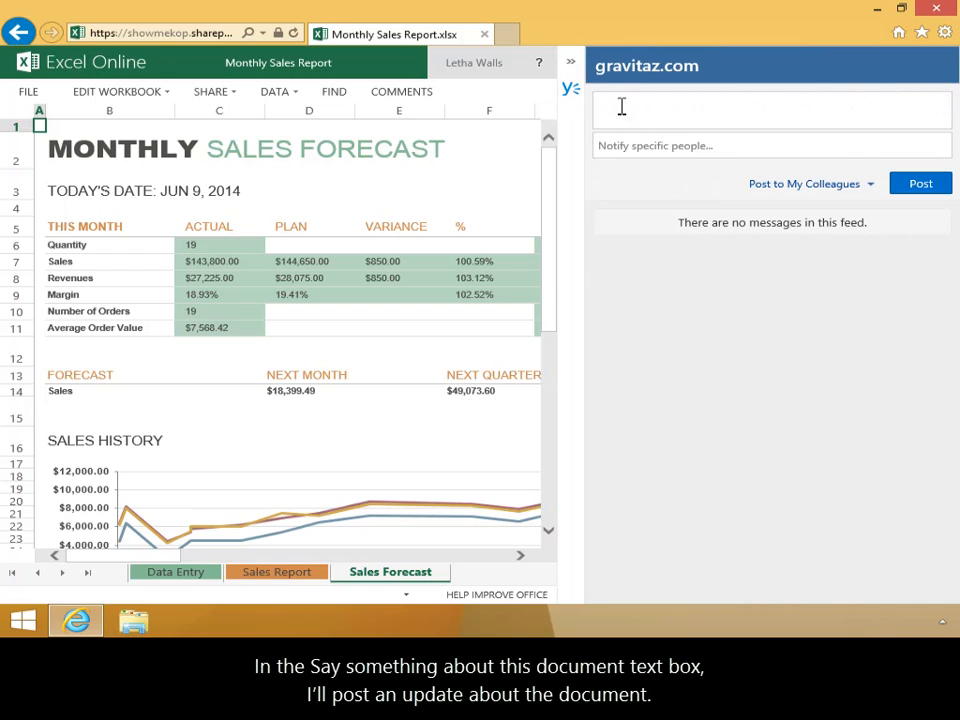
type("Hi team this is the template I would like")
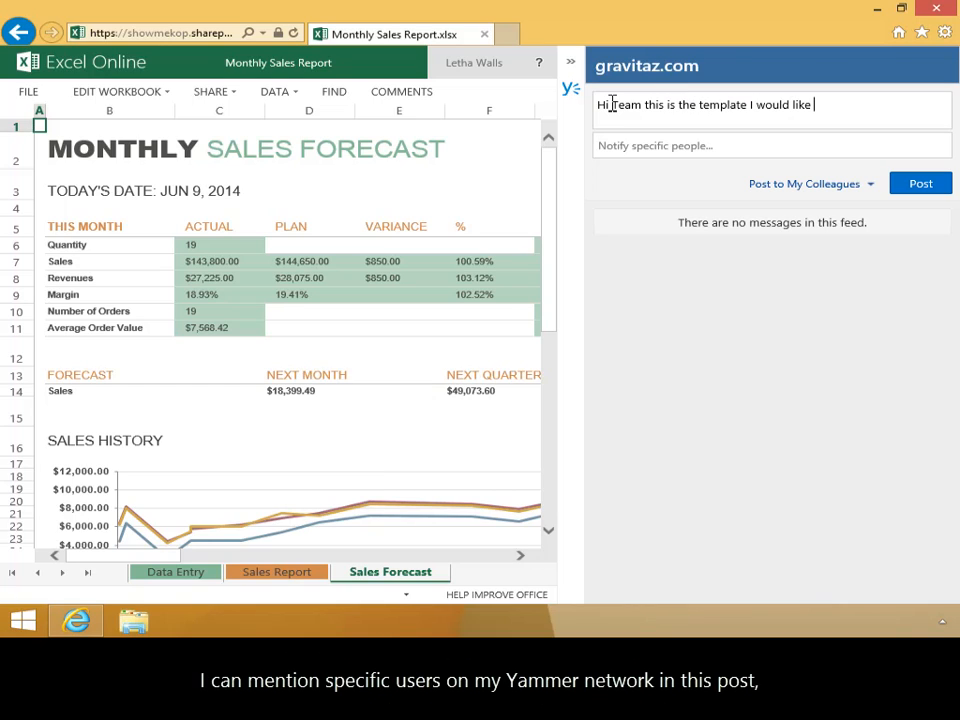
type("you to use for the monthly report.")
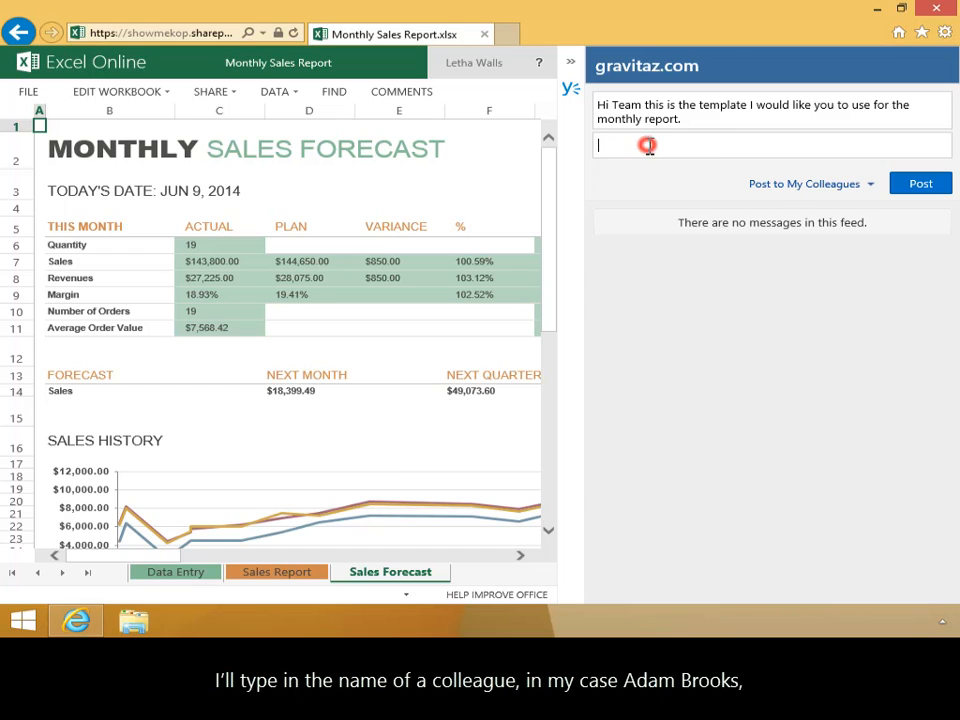
type("Ad")
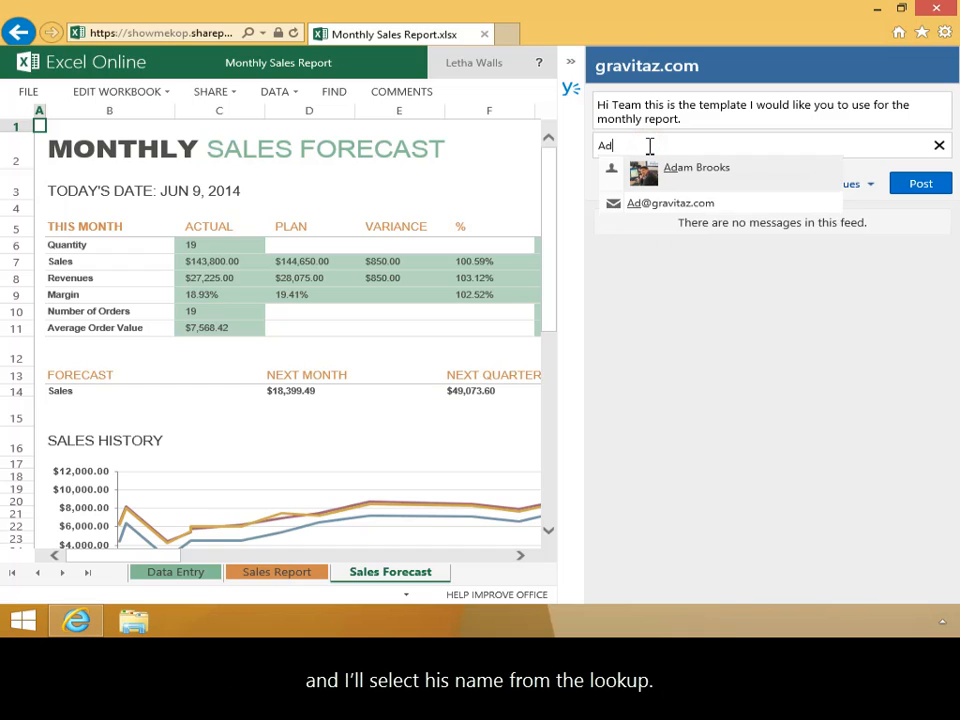
left_click(696, 168)
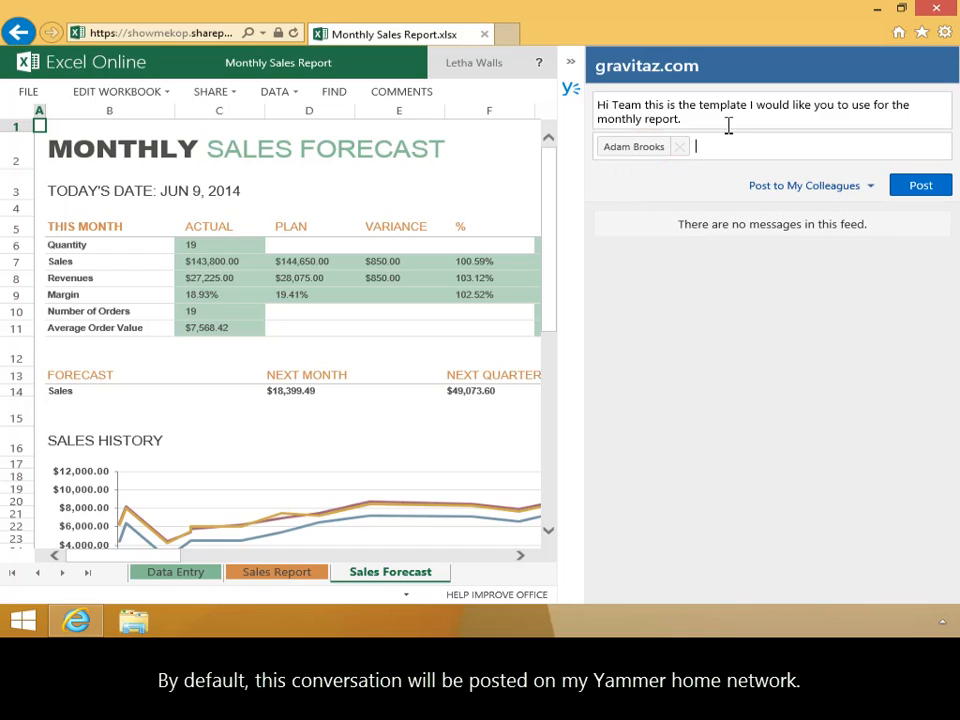
type("Adam Brooks can you check it and modify if required")
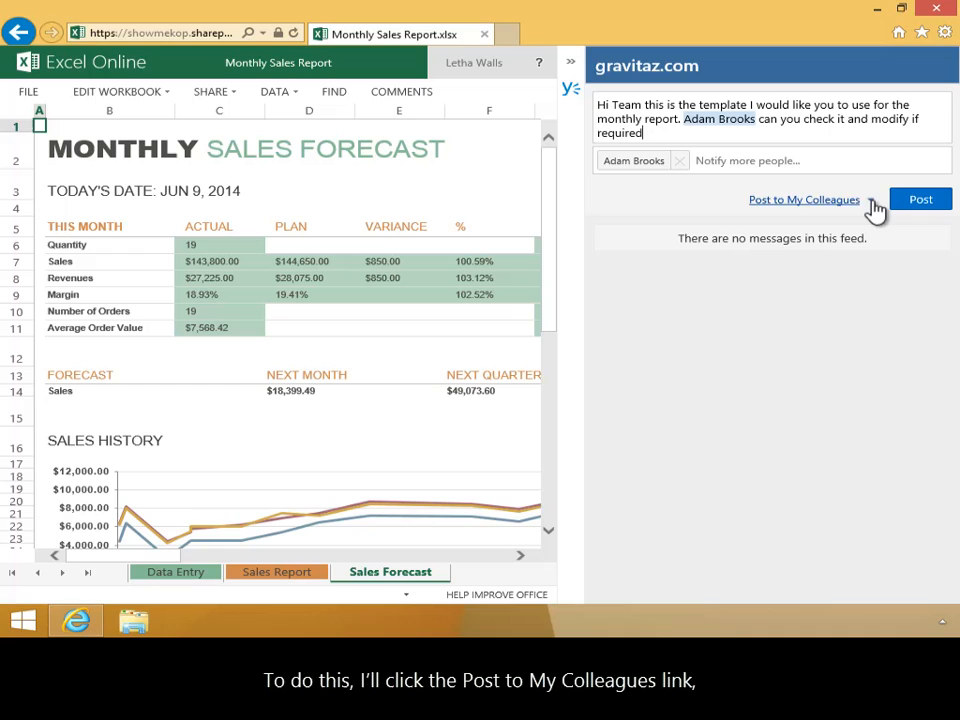
- Post the update to the Sales group instead of My Colleagues
left_click(804, 200)
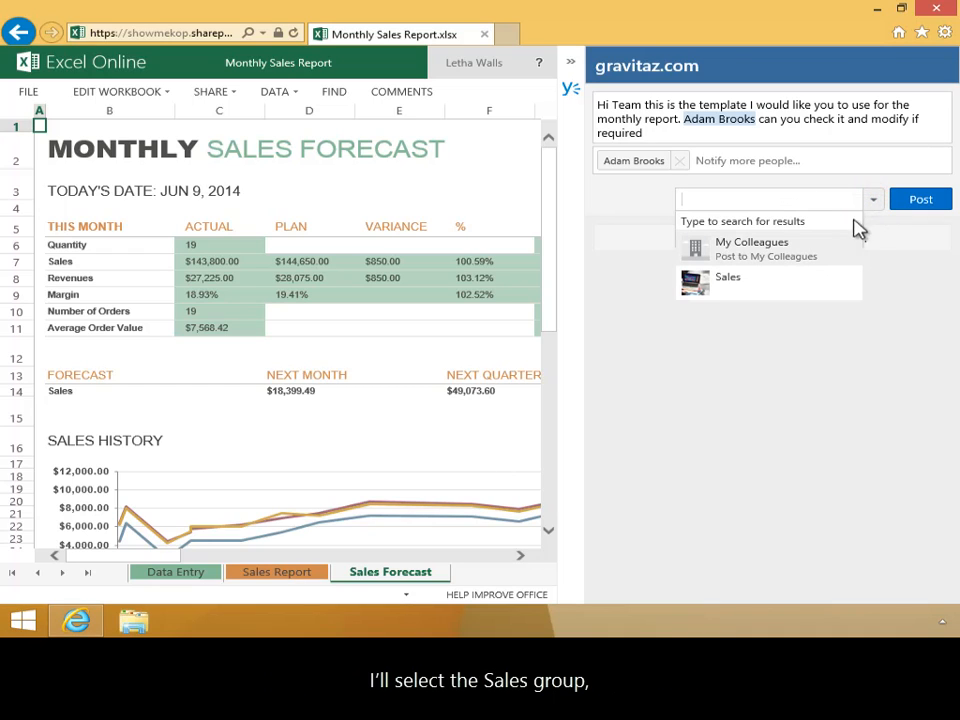
left_click(728, 276)
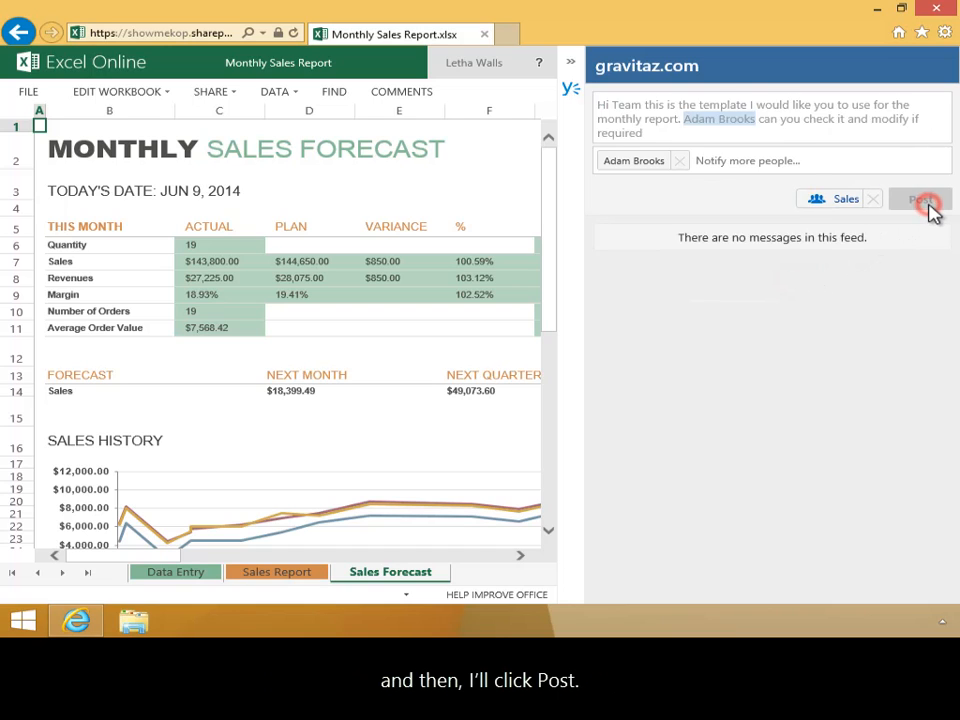
left_click(920, 198)
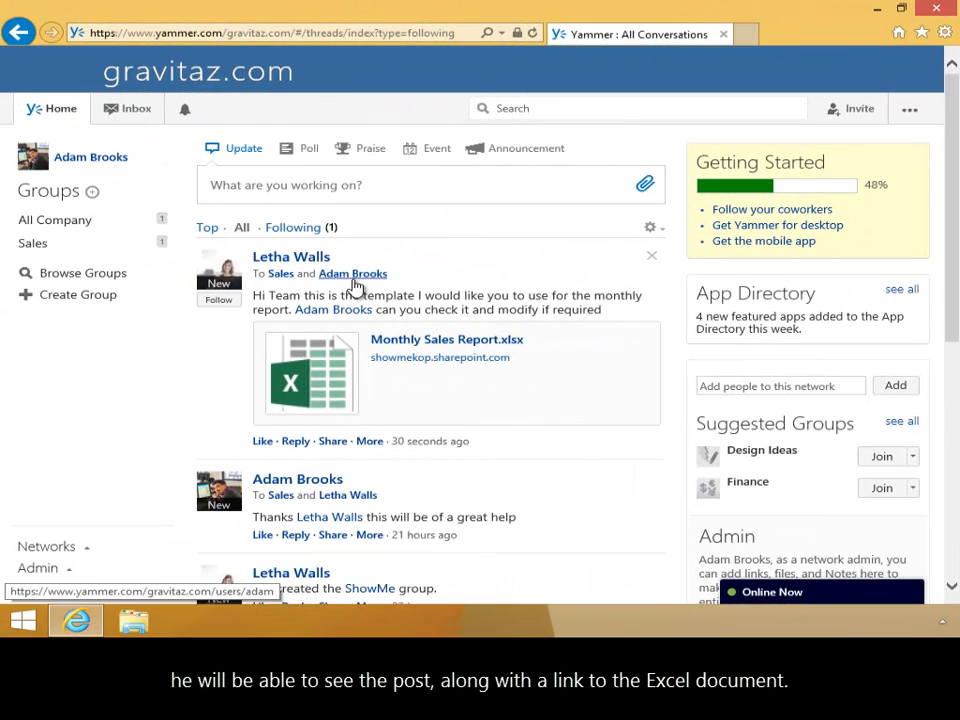
mouse_move(340, 410)
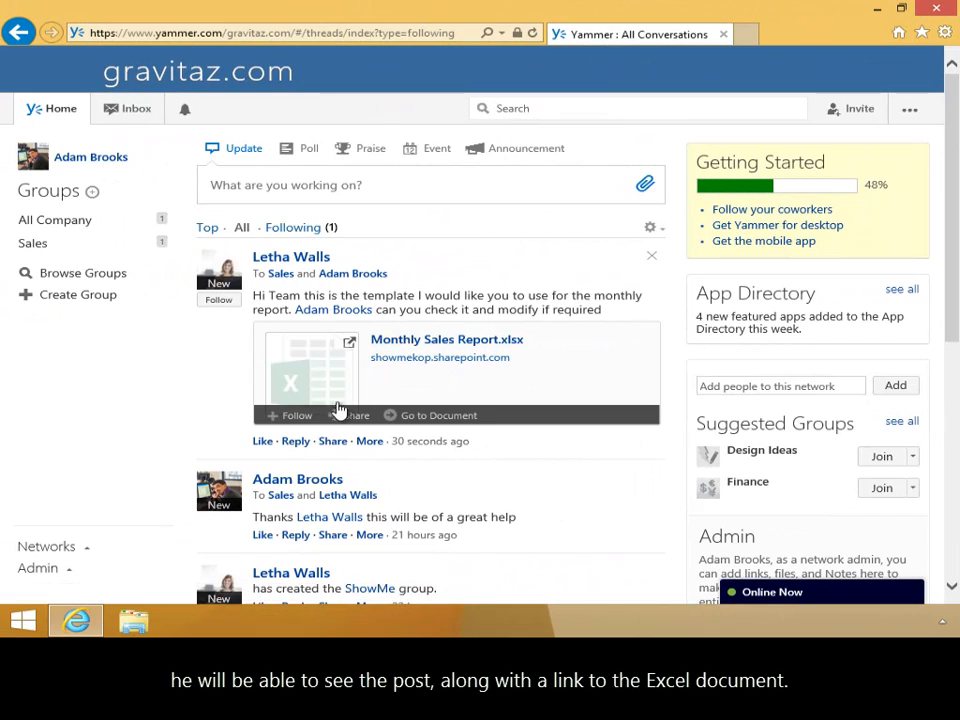
- Reply in Yammer: 'Sure Letha, will work on it and publish the monthly report.'
left_click(296, 440)
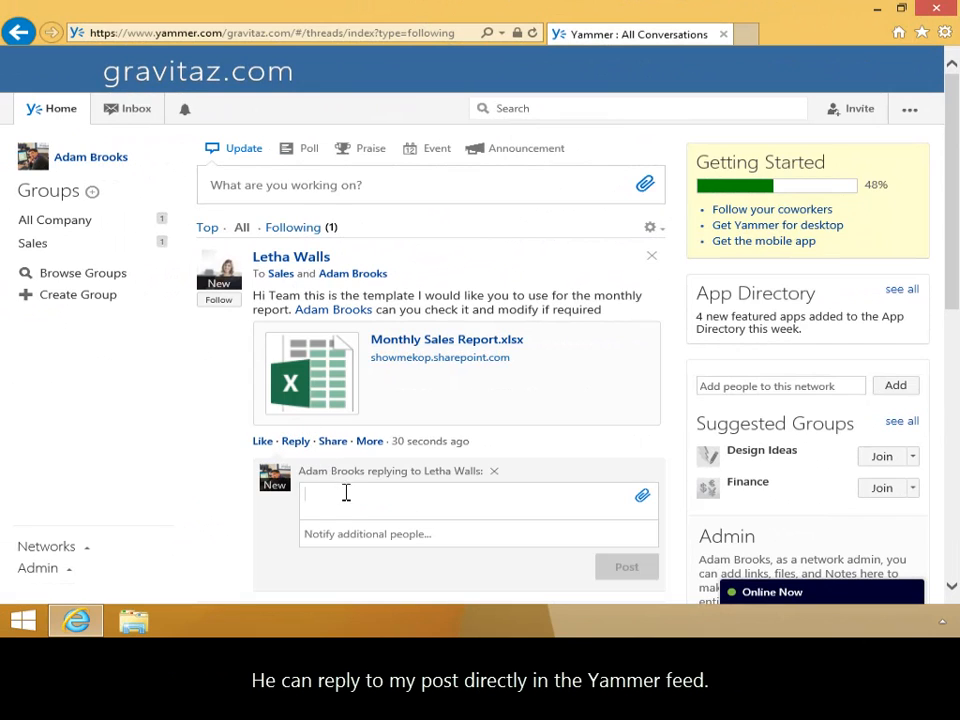
type("Sure Letha, will work on it and publish the monthly report.")
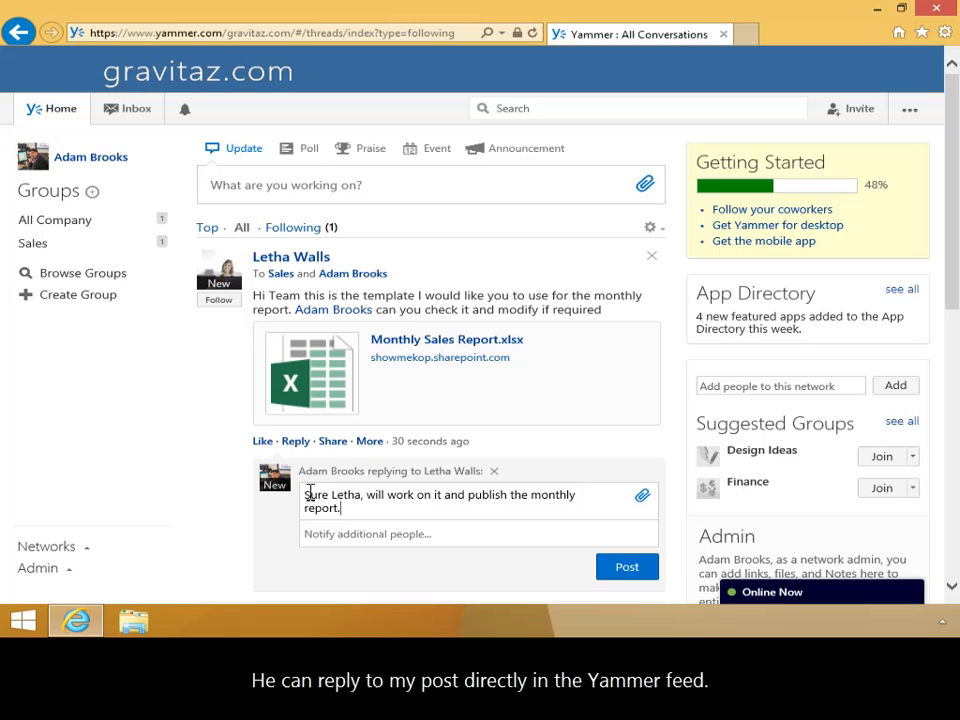
mouse_move(628, 568)
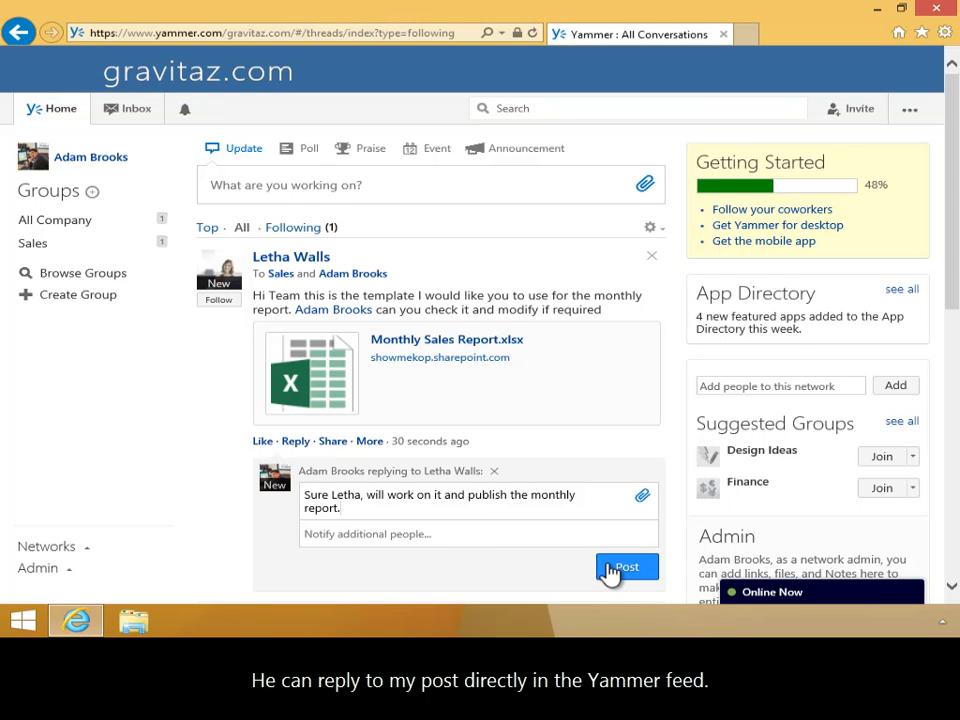
left_click(628, 568)
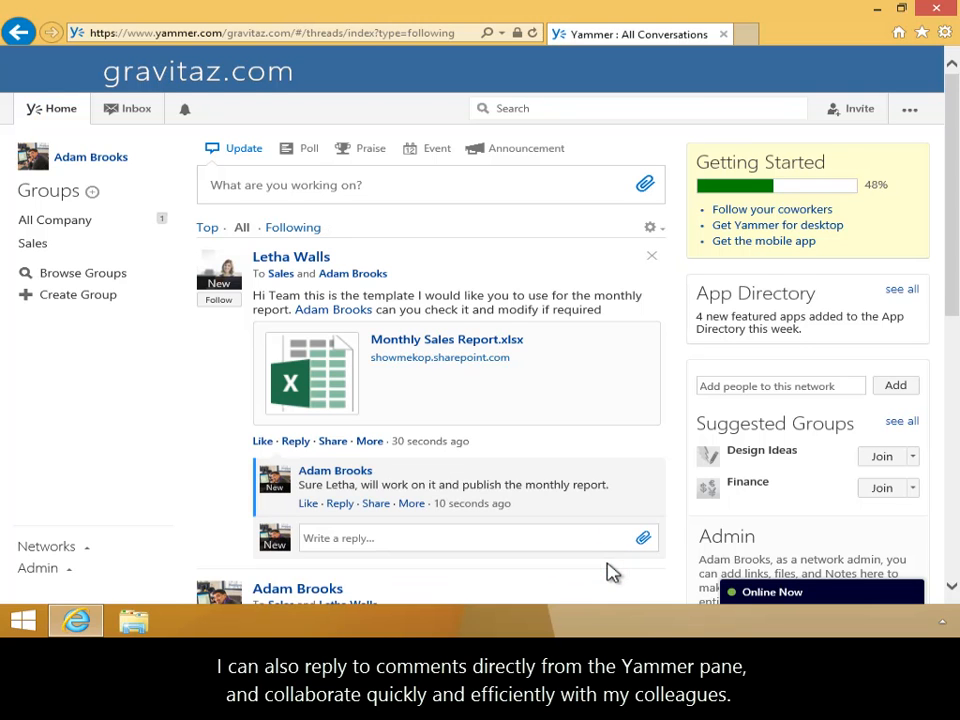
- Return to the workbook's conversation pane and load the new reply
left_click(446, 340)
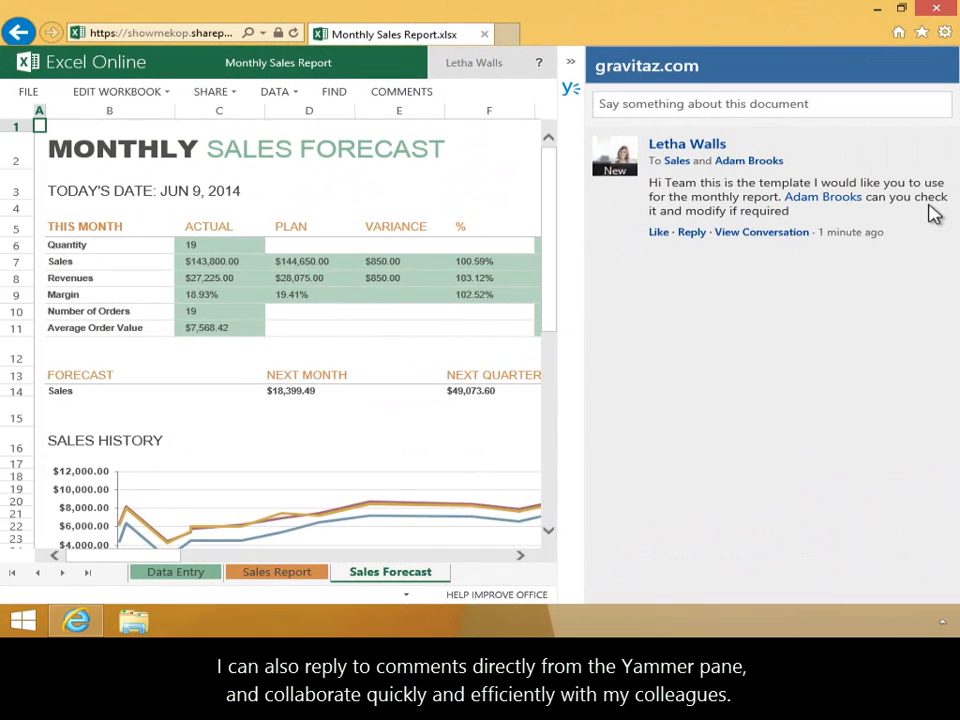
left_click(692, 232)
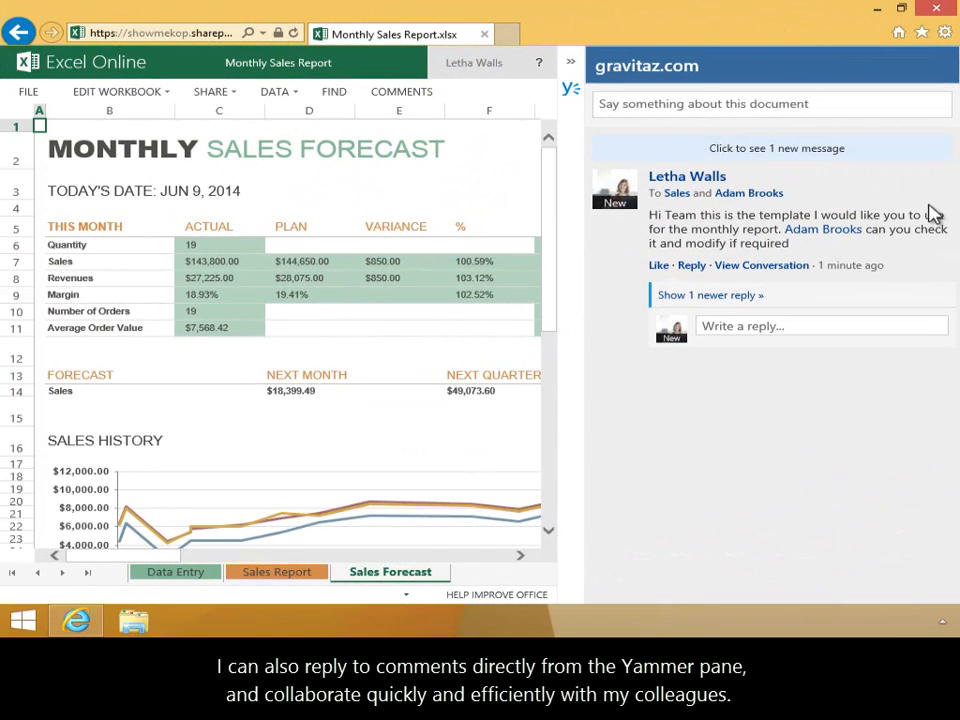